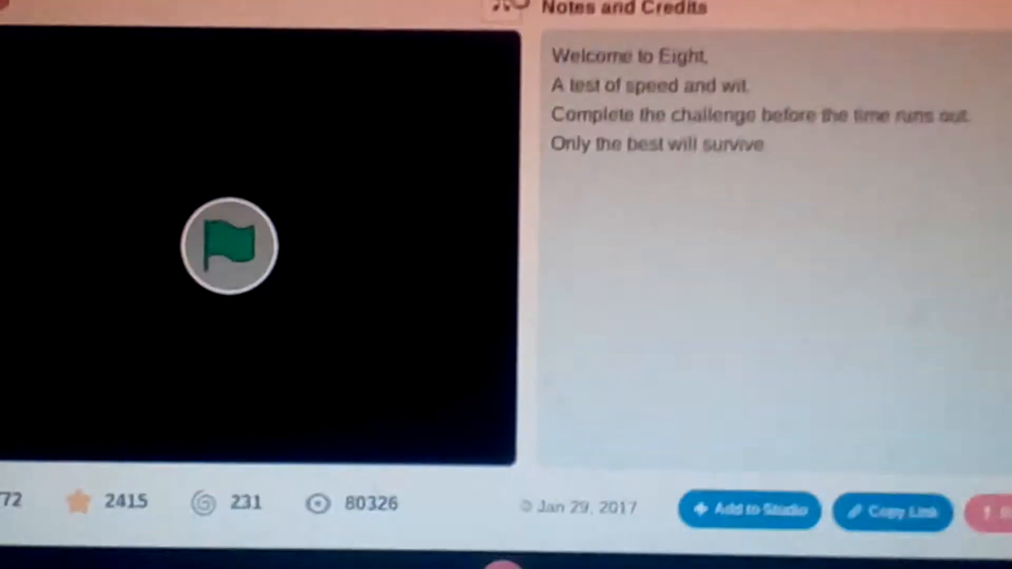
Run the Eight project with the green flag so the glowing green hexagon appears
left_click(229, 245)
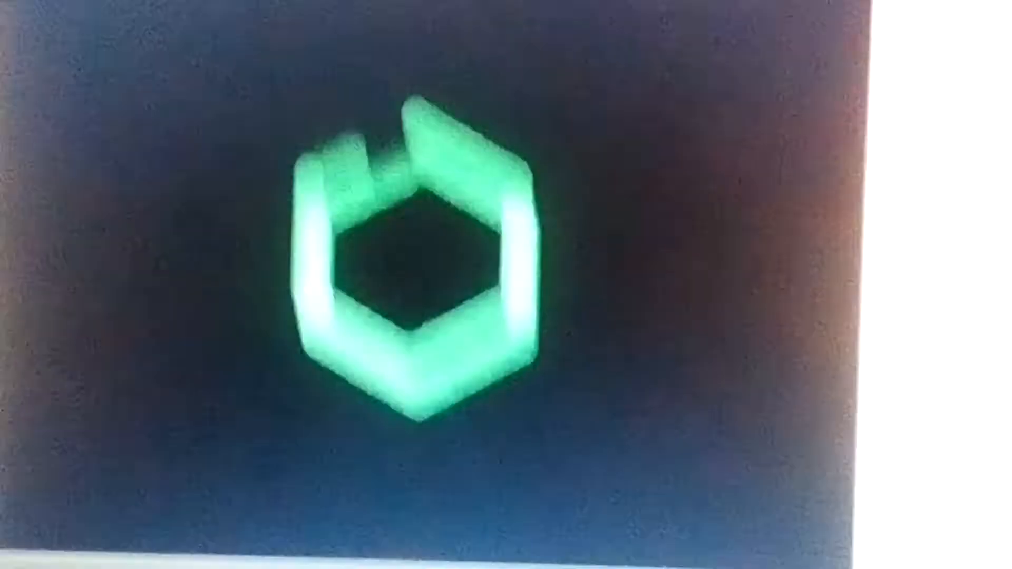